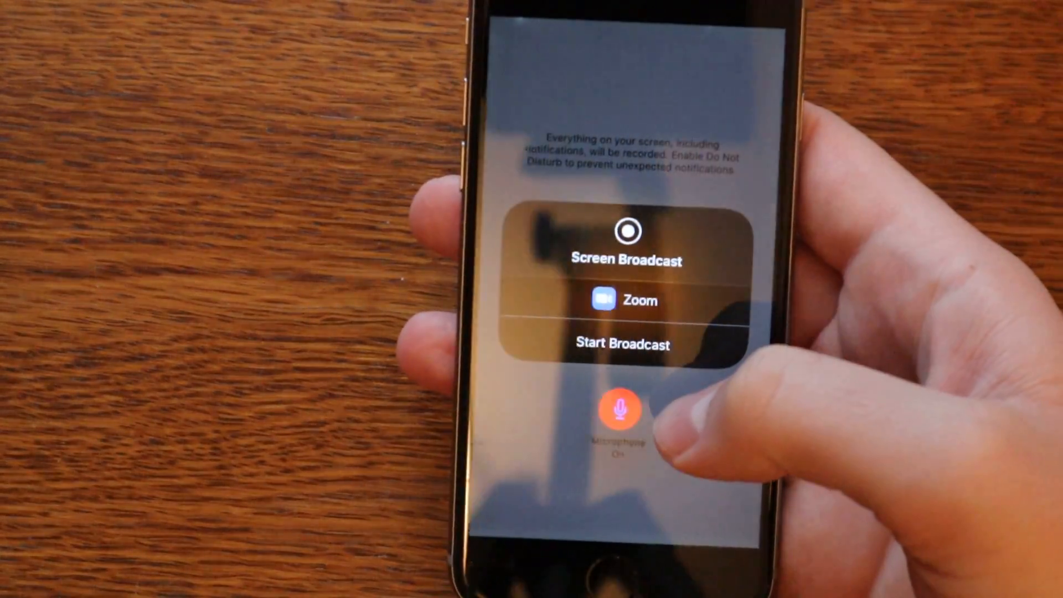
# Switch the microphone off in the Zoom Screen Broadcast sheet so only the screen is shared
pyautogui.click(620, 410)
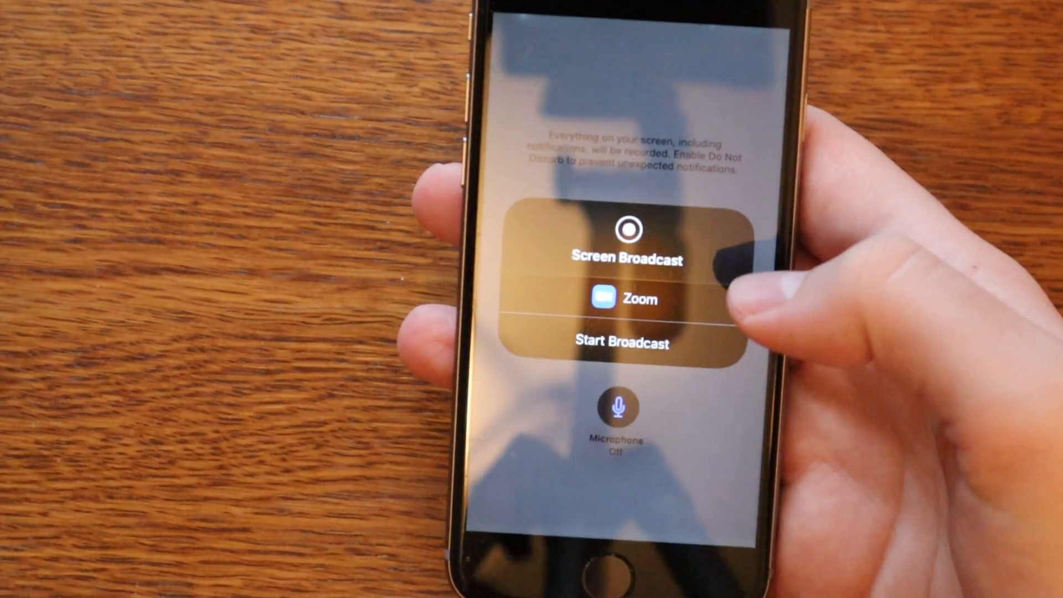